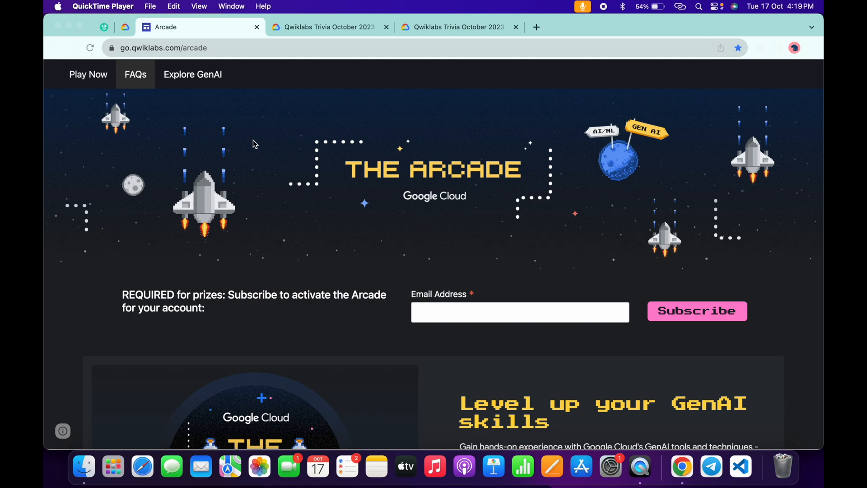
Scroll the Arcade page down to the Trivia October 2023 section with Weeks 1–4
scroll(down, 3)
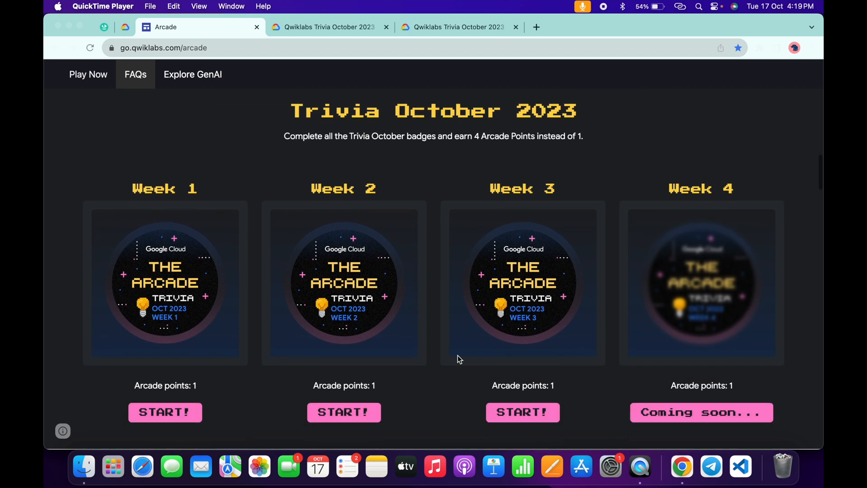
mouse_move(432, 5)
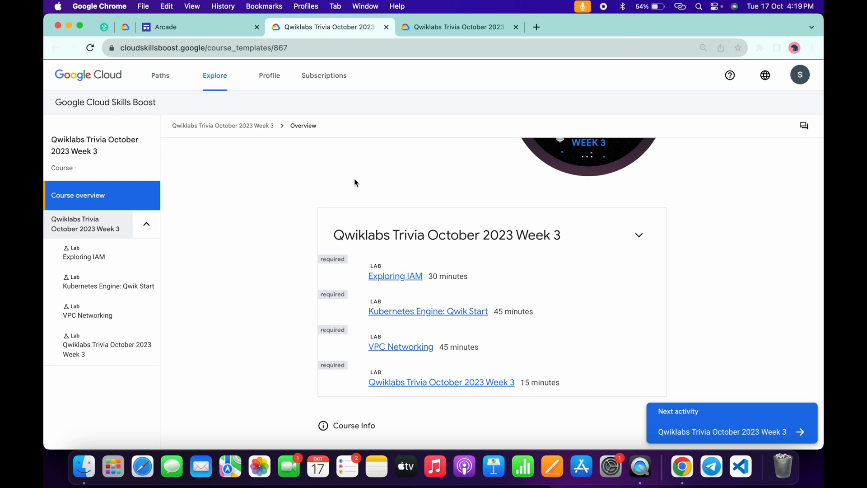
mouse_move(433, 383)
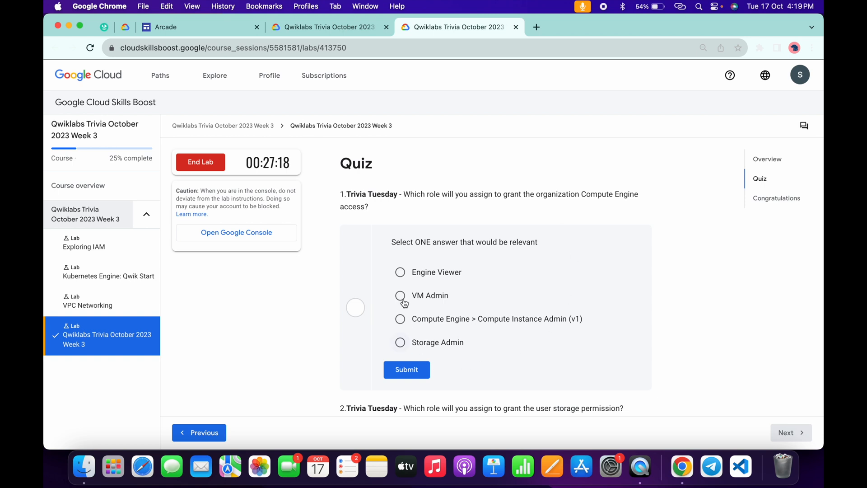
Answer Compute Instance Admin (v1) and the cluster-creation command question, submitting each
click(400, 319)
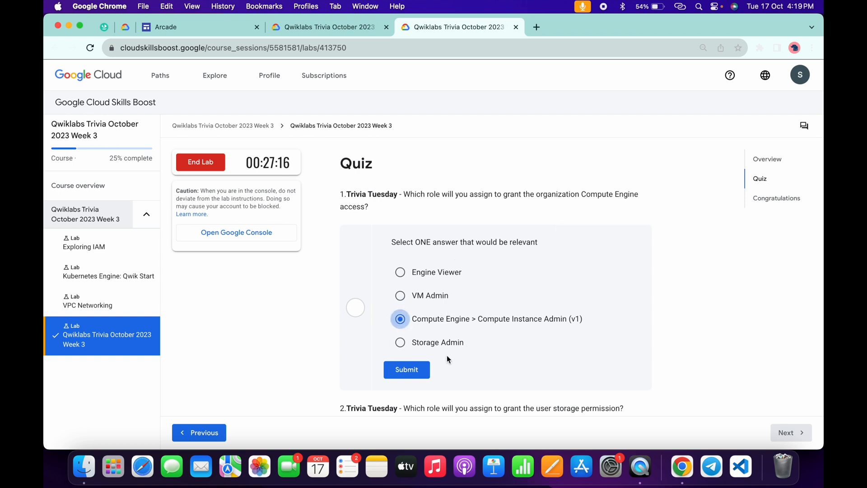
click(406, 369)
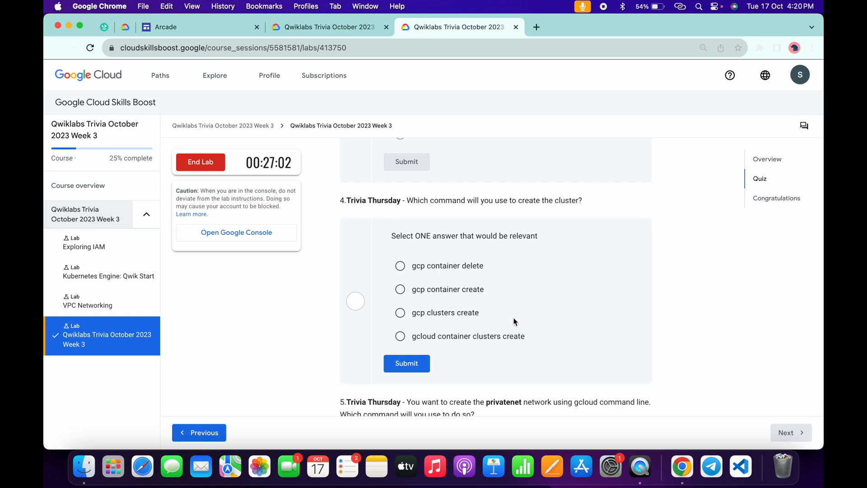
click(400, 336)
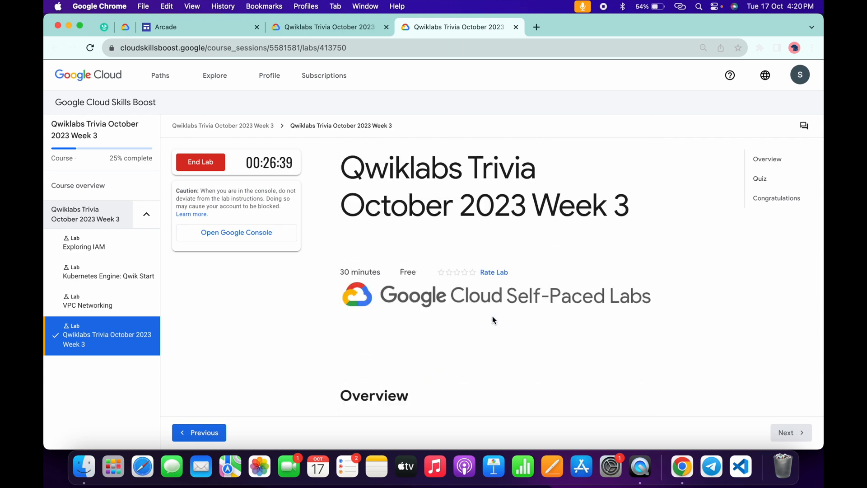
End the Week 3 trivia lab and confirm, returning to the course overview
scroll(down, 3)
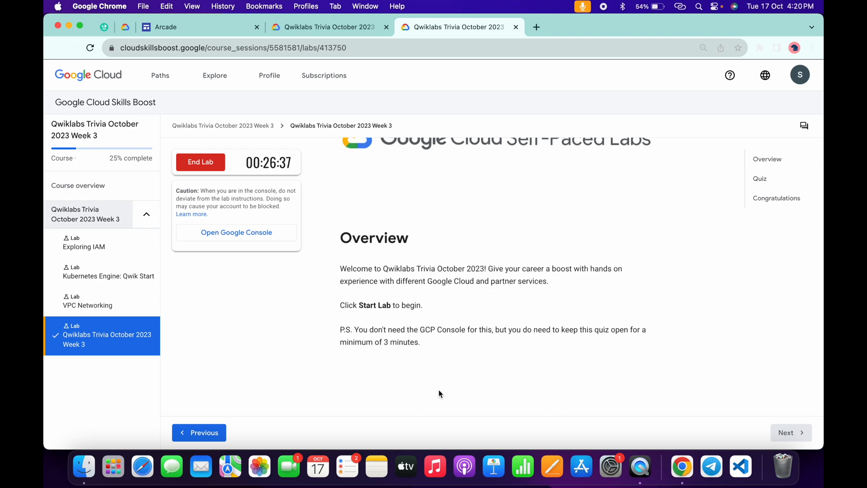
click(201, 161)
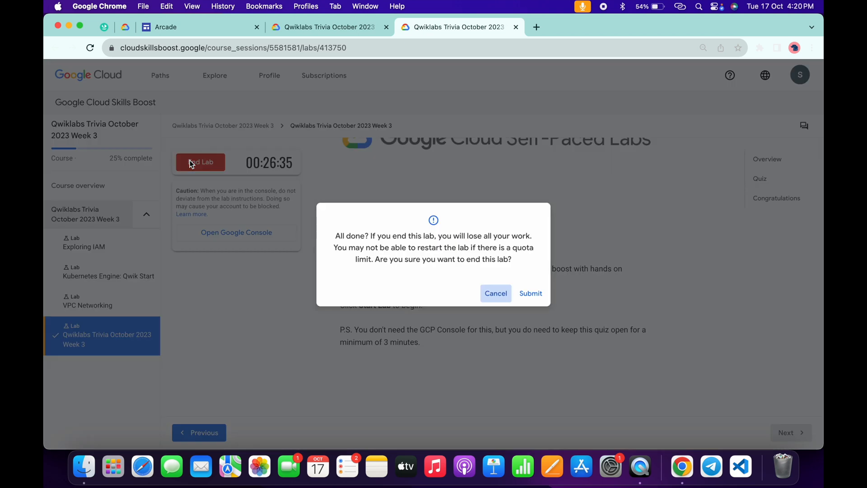
click(530, 293)
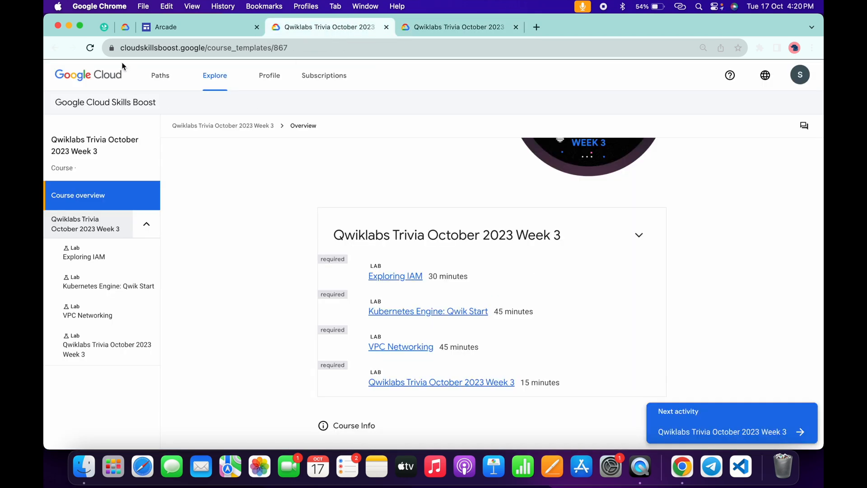
Reload the course page so the Week 3 trivia lab shows its green completion check
click(90, 48)
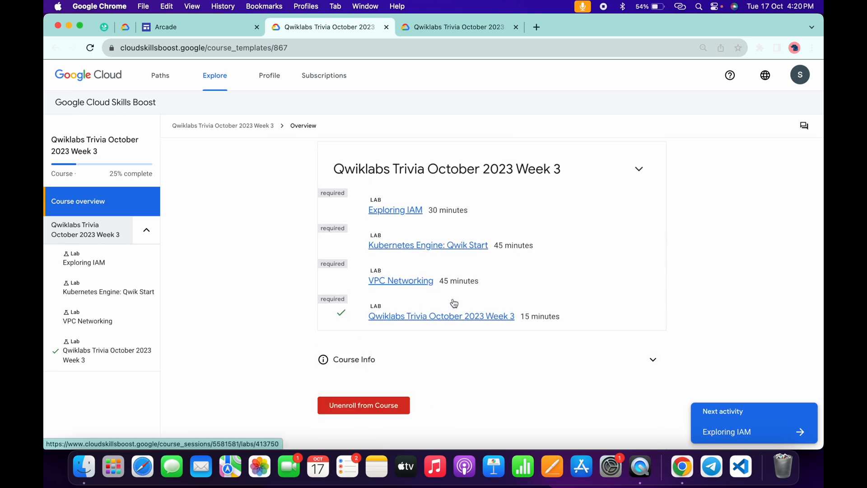
click(639, 168)
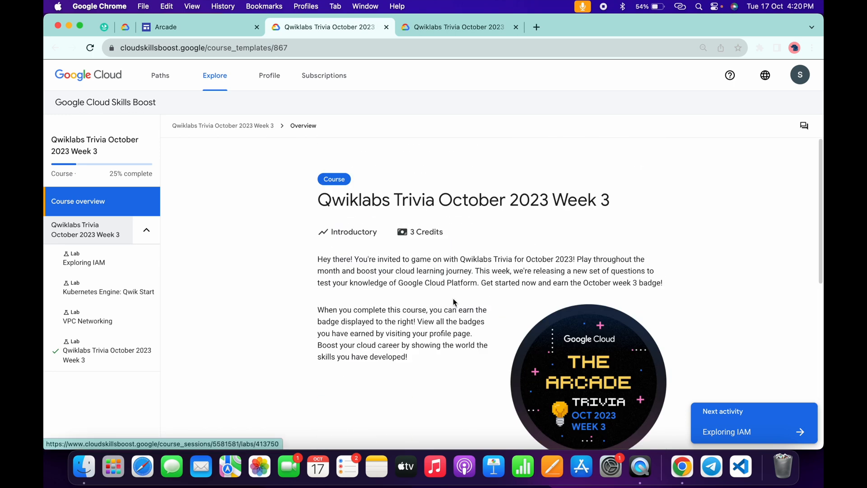